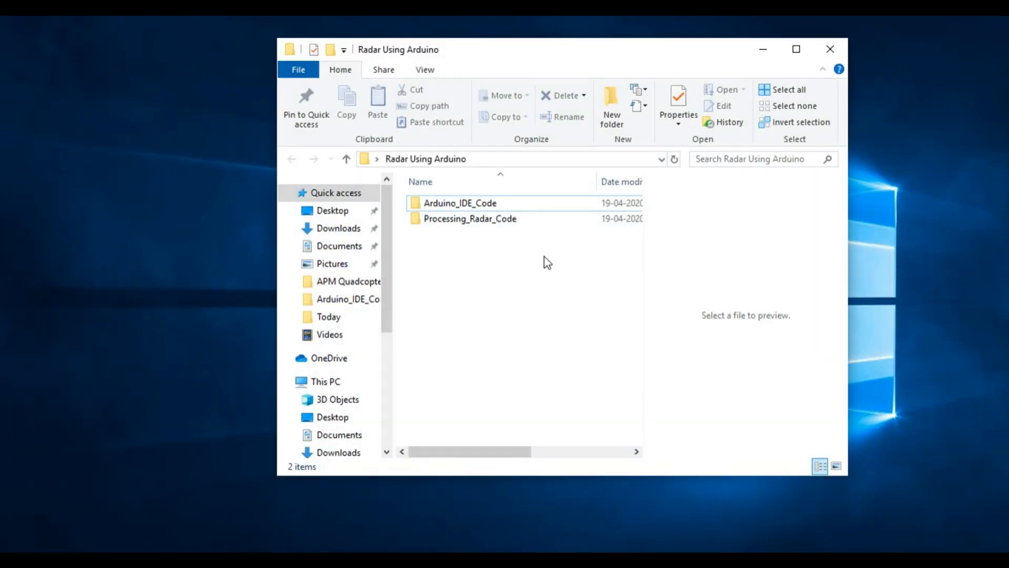
# - Open the Arduino_IDE_Code folder and its Arduino_IDE_Code.ino servo radar sketch
pyautogui.doubleClick(459, 203)
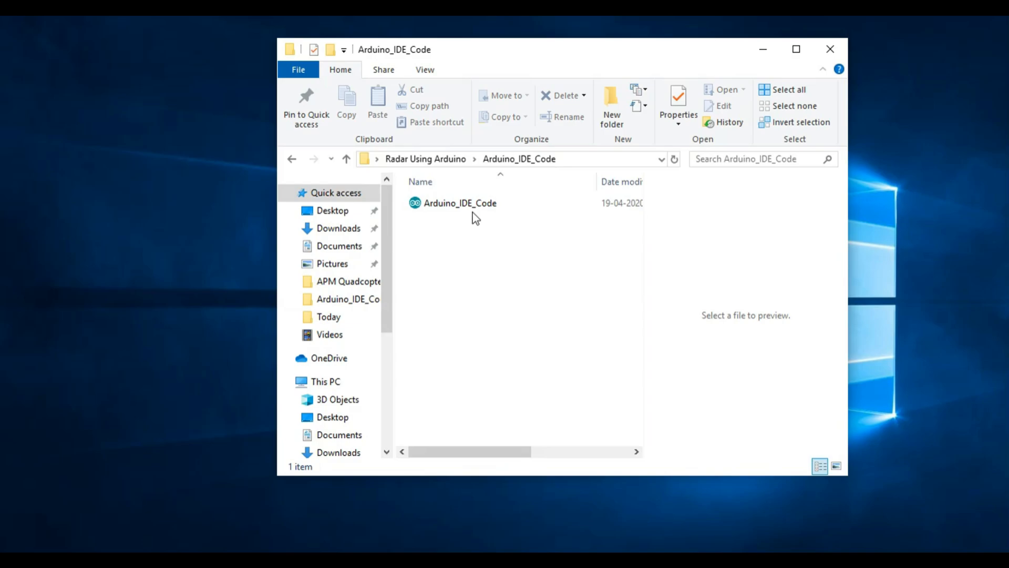
pyautogui.click(460, 202)
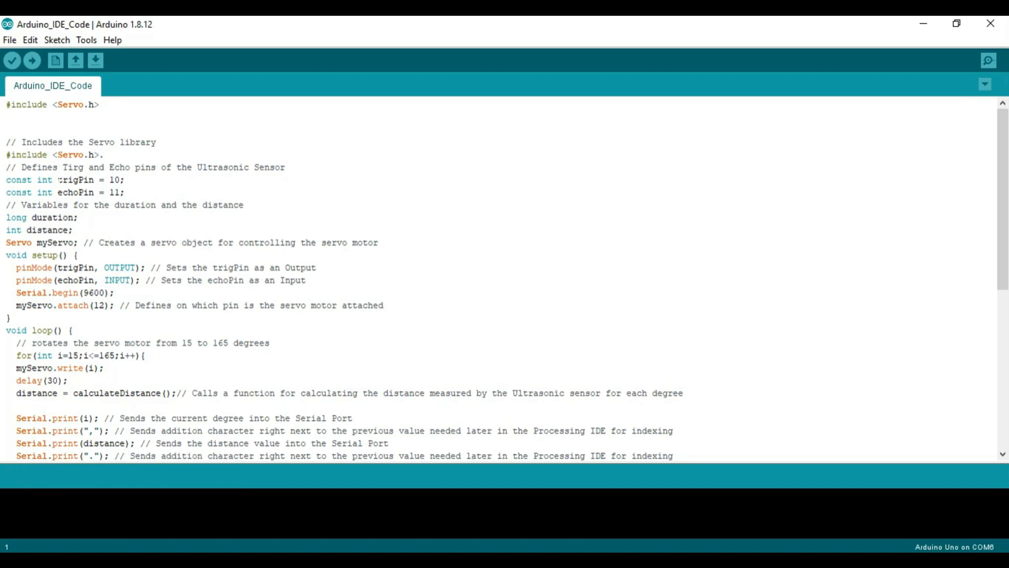
pyautogui.doubleClick(75, 180)
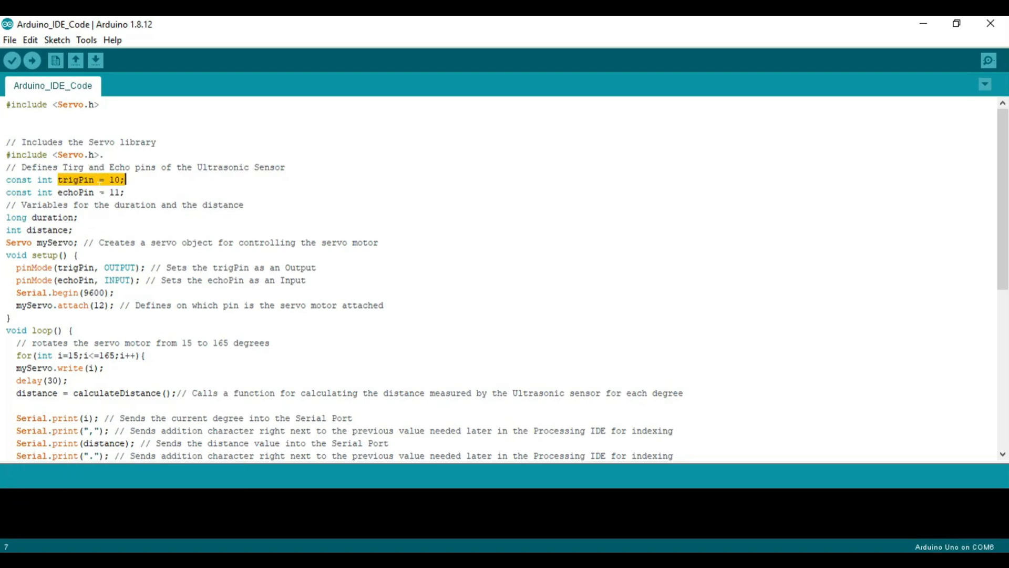
pyautogui.click(57, 193)
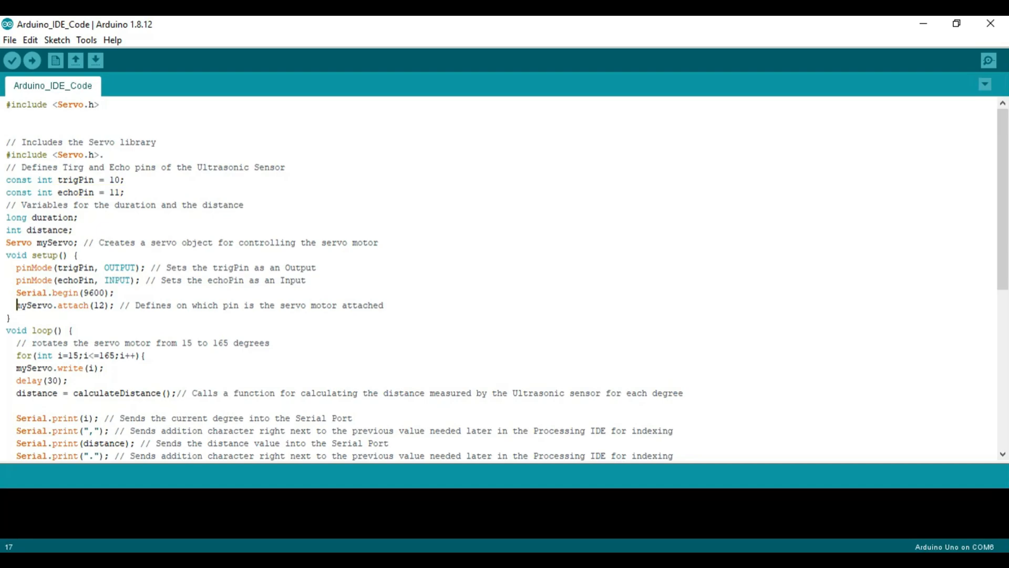
pyautogui.doubleClick(61, 305)
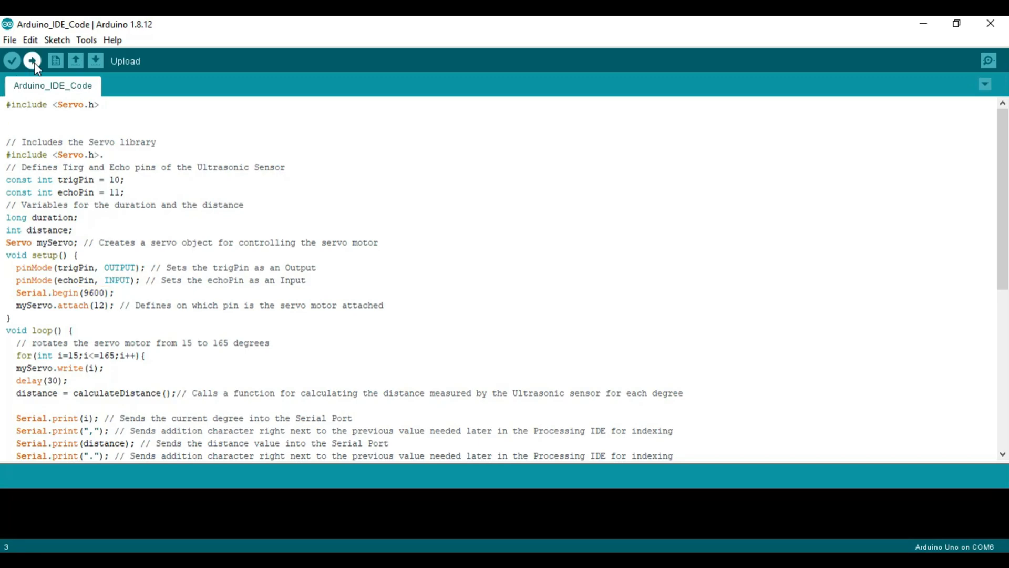
# - Upload the radar sketch to the Uno, using 4422 bytes (13%) of storage
pyautogui.click(32, 61)
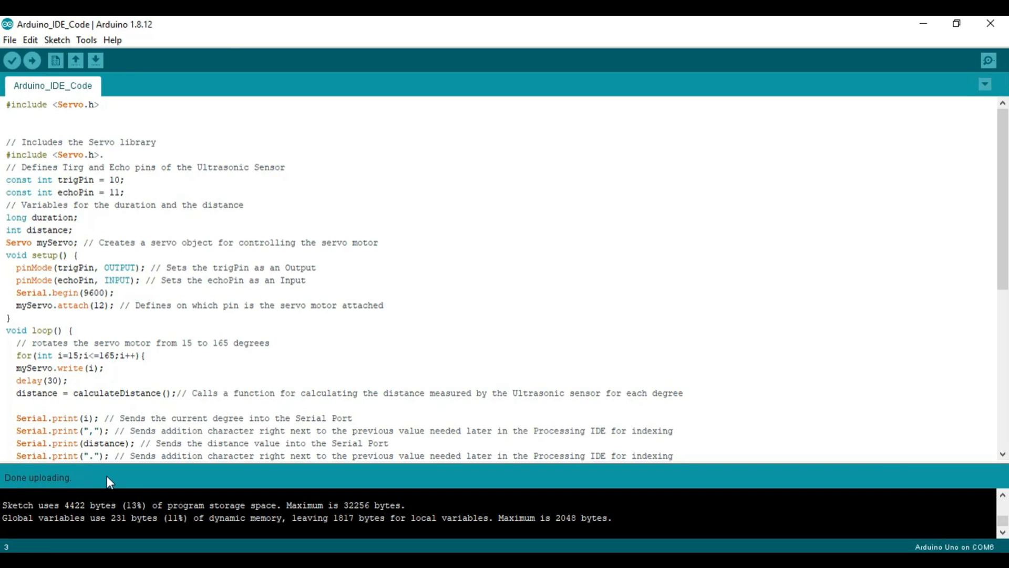
pyautogui.moveTo(991, 24)
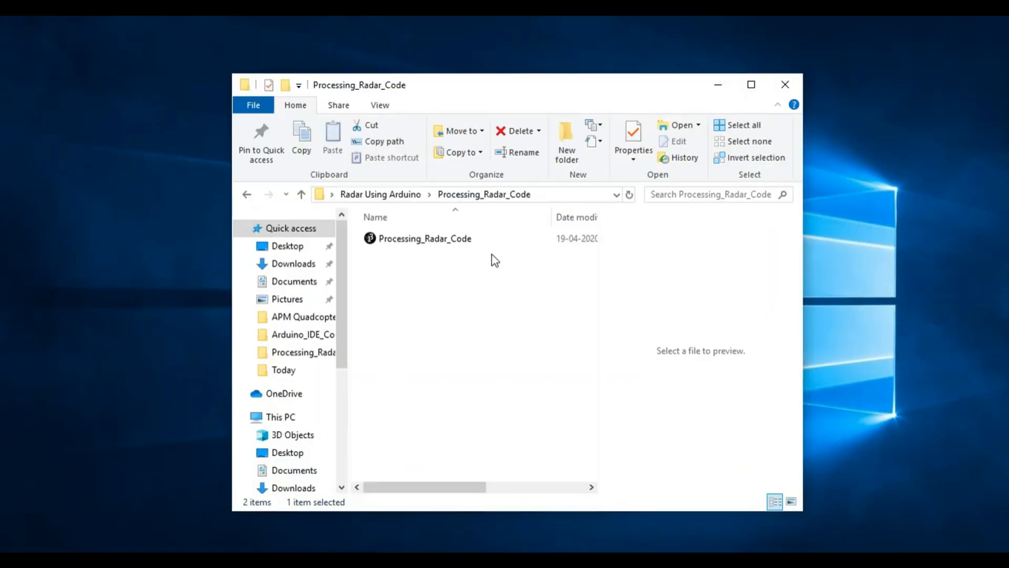
# - Open Processing_Radar_Code in Processing 3.5.4 and maximize its window
pyautogui.doubleClick(425, 239)
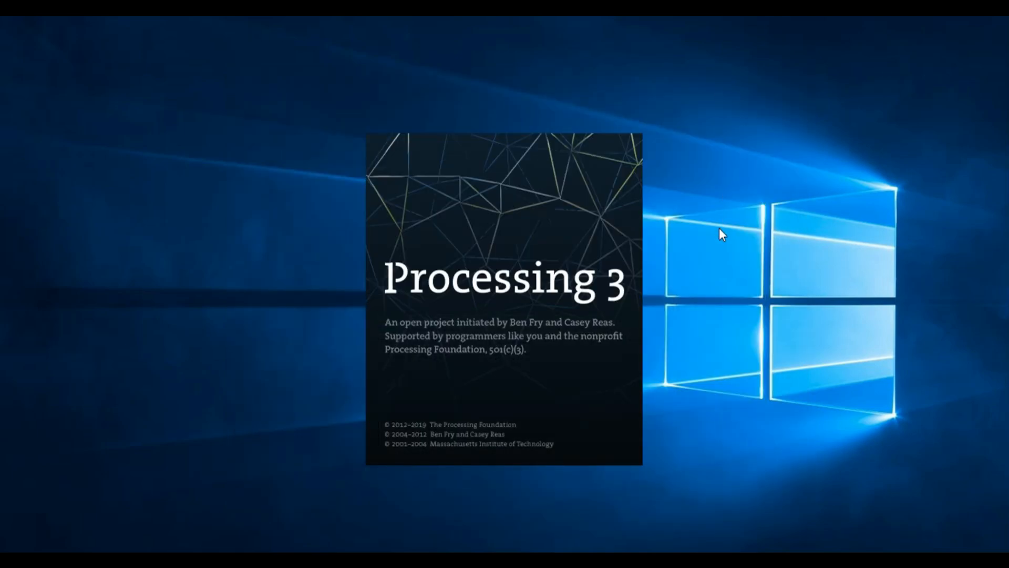
pyautogui.moveTo(647, 218)
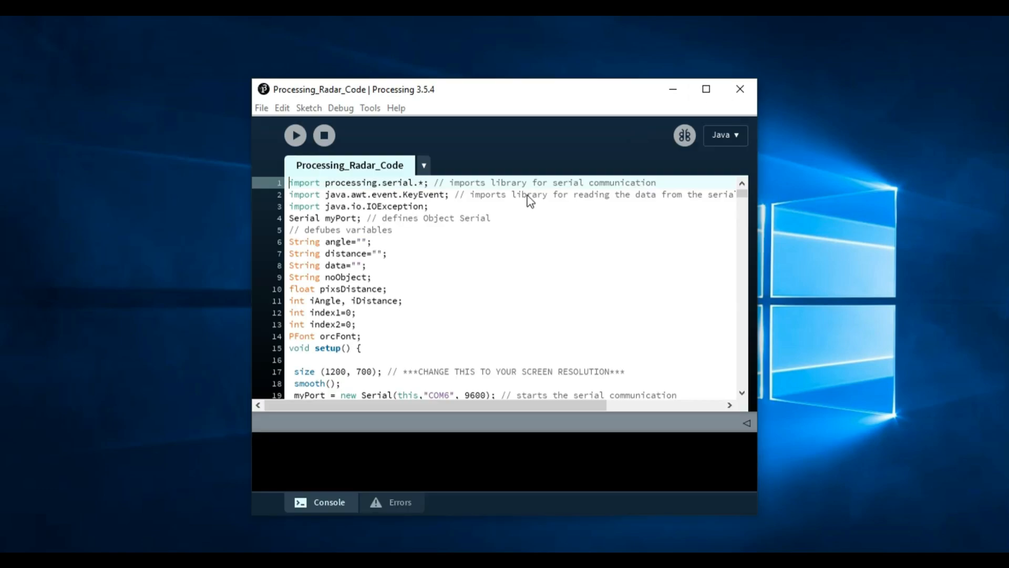
pyautogui.click(706, 89)
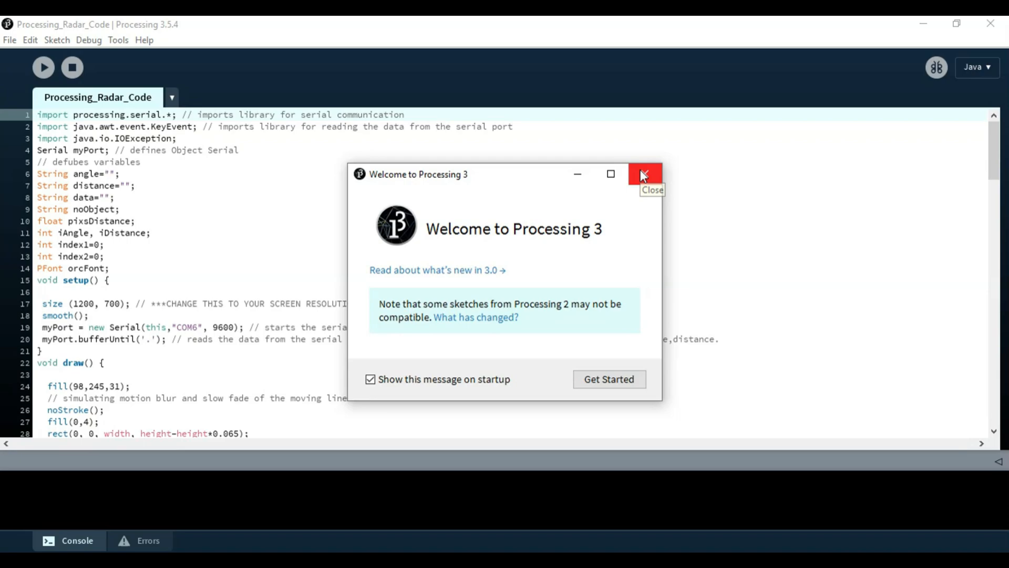
# - Dismiss the Welcome to Processing 3 message
pyautogui.click(645, 175)
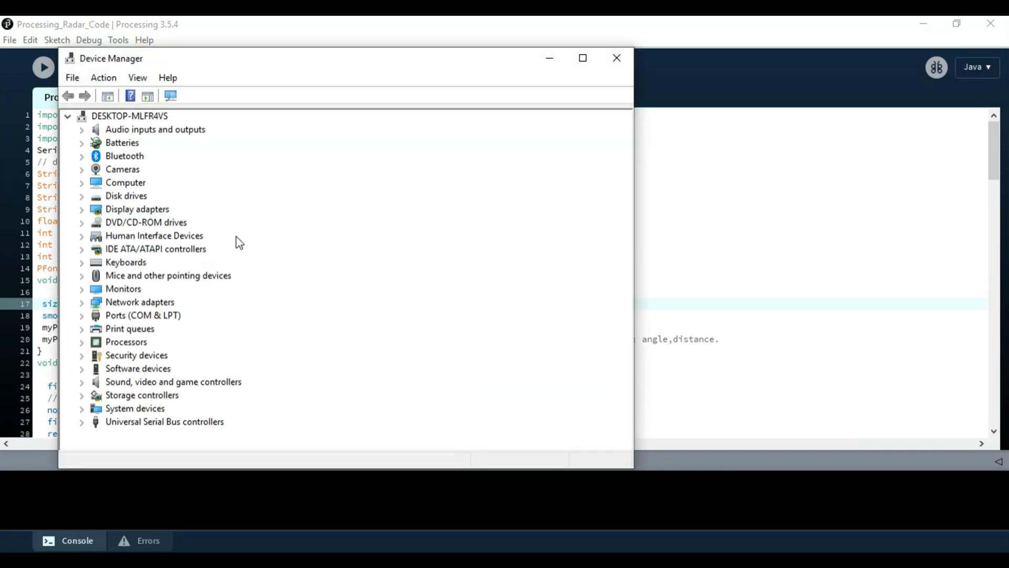
# - Verify USB-SERIAL CH340 is on COM6 under Ports (COM & LPT), then close Device Manager
pyautogui.click(81, 315)
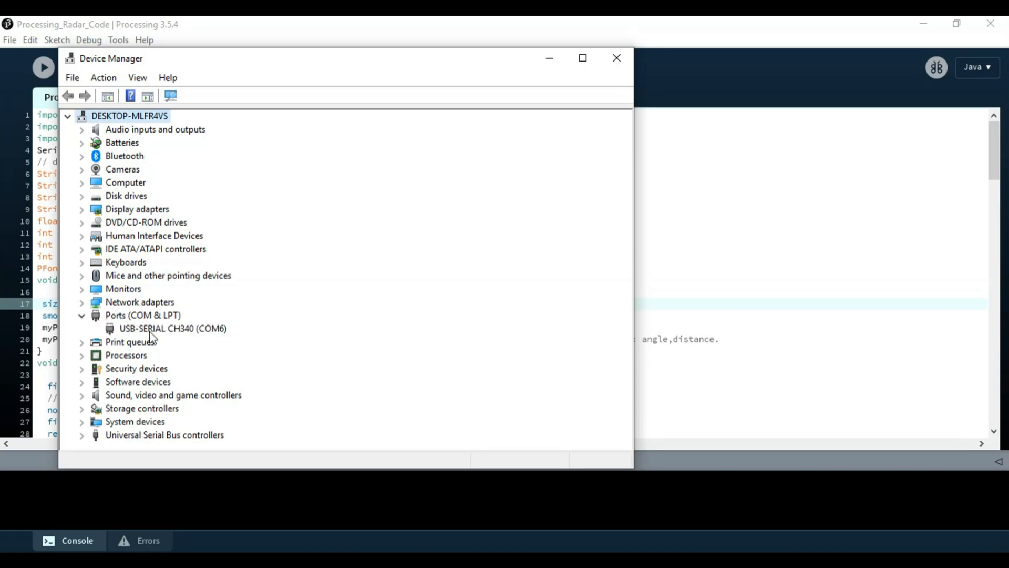
pyautogui.click(172, 329)
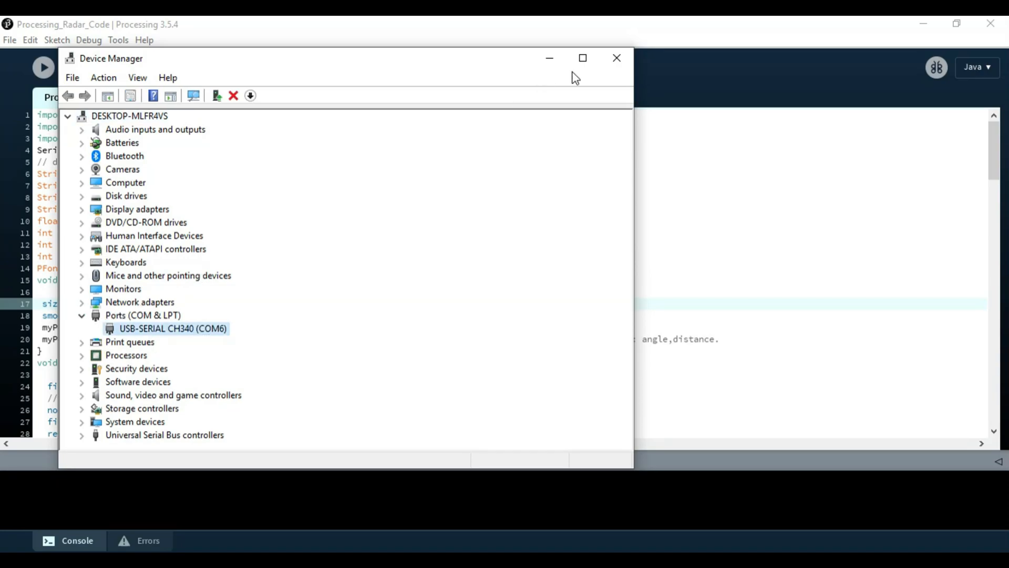
pyautogui.click(616, 58)
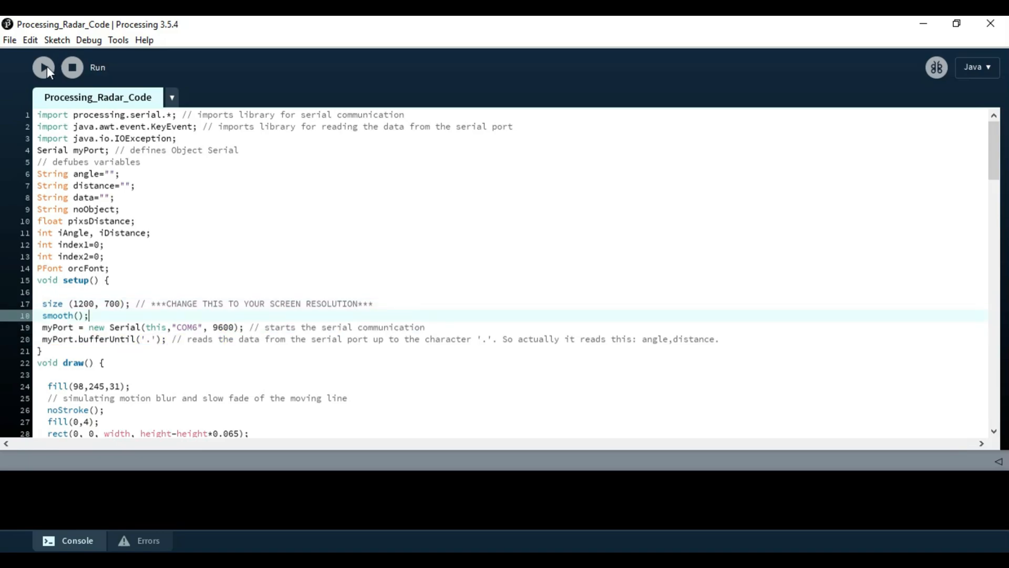
# - Launch the Processing radar display sketch
pyautogui.click(43, 67)
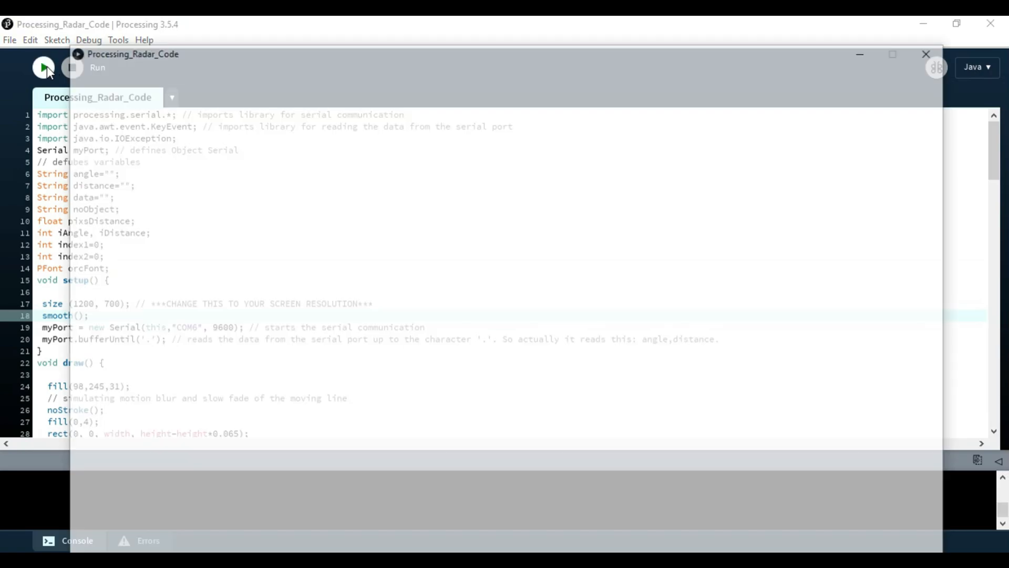
pyautogui.click(43, 67)
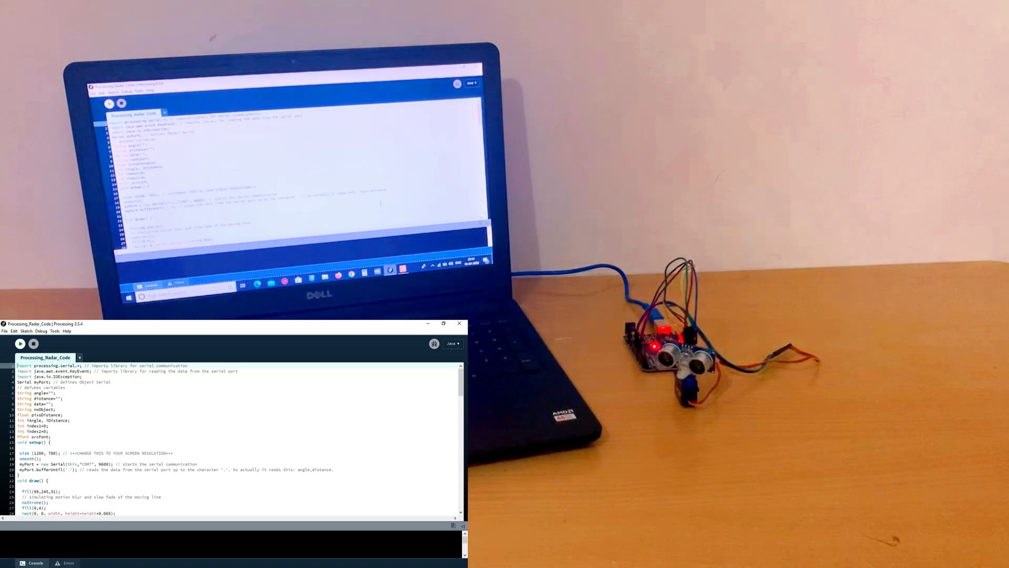
# - Relaunch the radar sketch, opening a blank radar display window
pyautogui.click(20, 343)
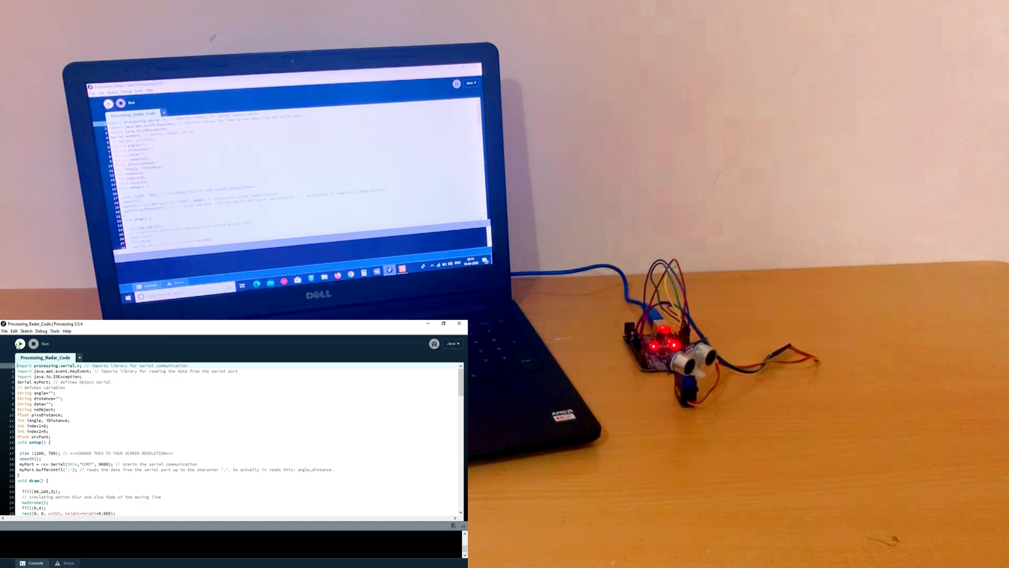
pyautogui.click(20, 343)
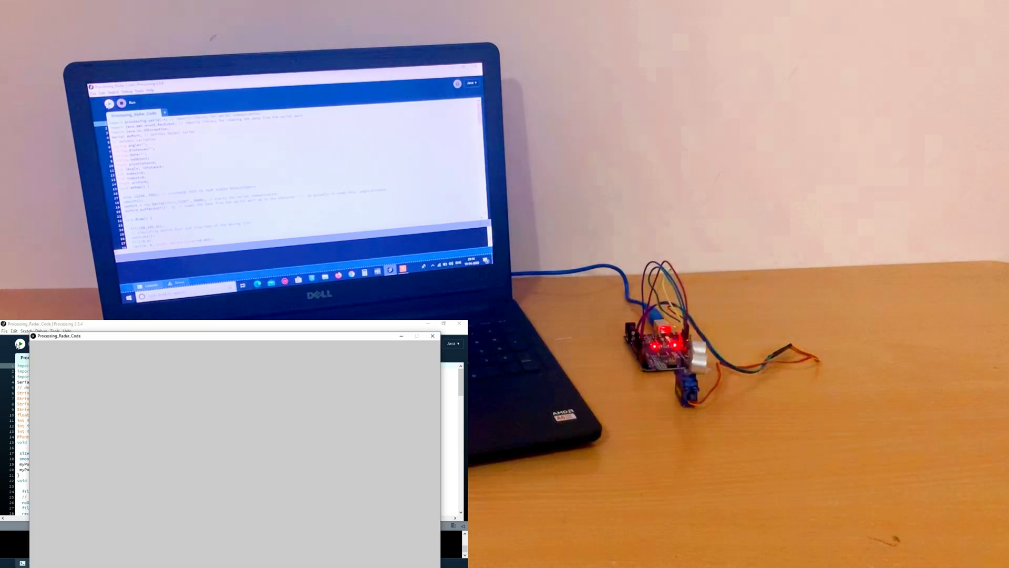